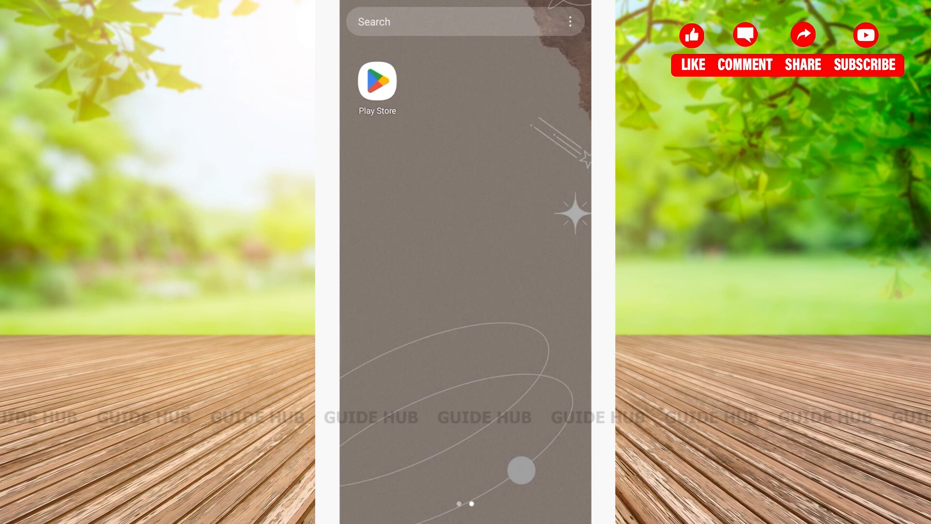
# Launch Google Play Store from the home screen to its Apps home page.
pyautogui.click(376, 81)
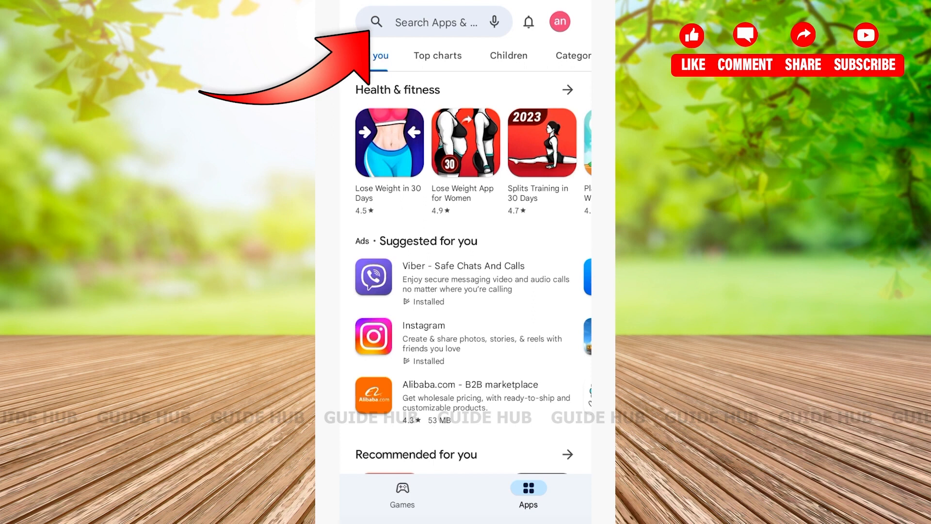
# Search for 'uber' and start installing Uber - Request a ride from the results.
pyautogui.click(436, 22)
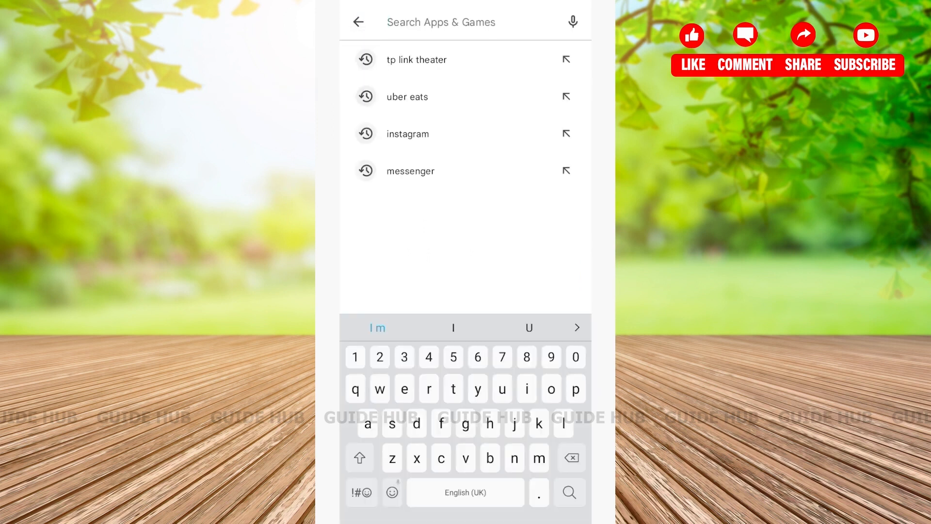
pyautogui.click(406, 96)
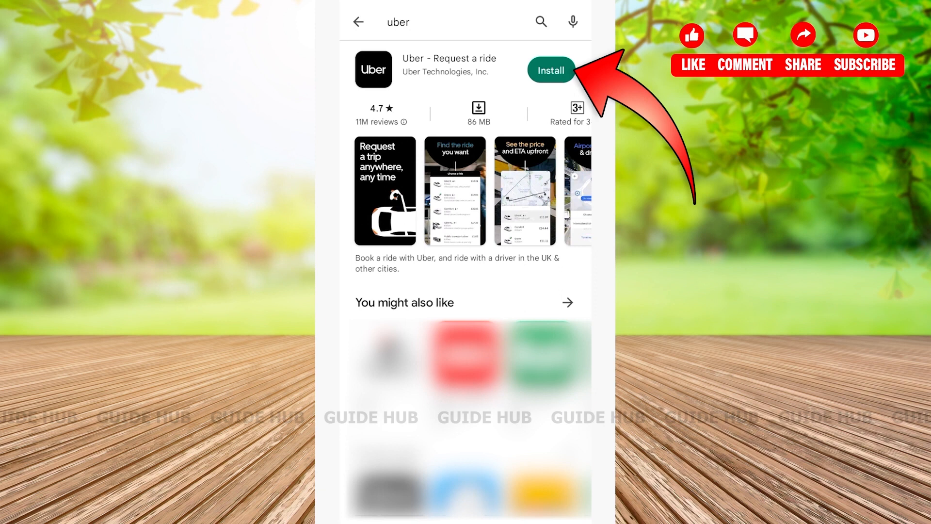
pyautogui.click(548, 70)
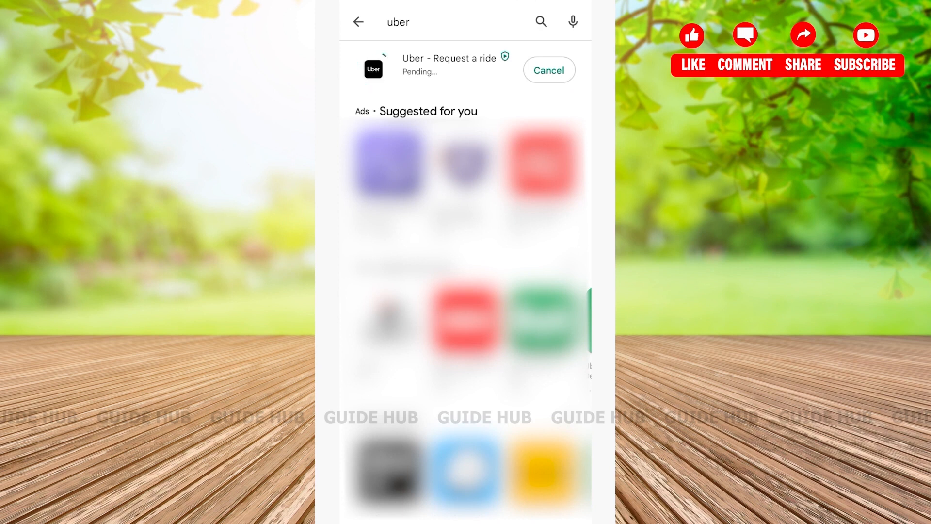